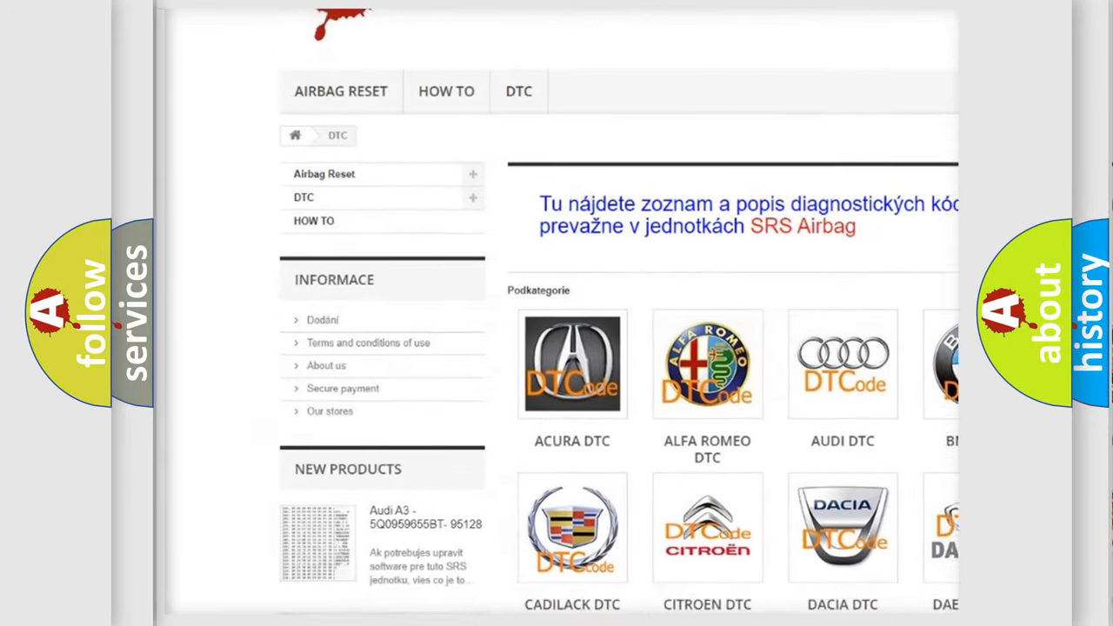
pyautogui.scroll(-3)
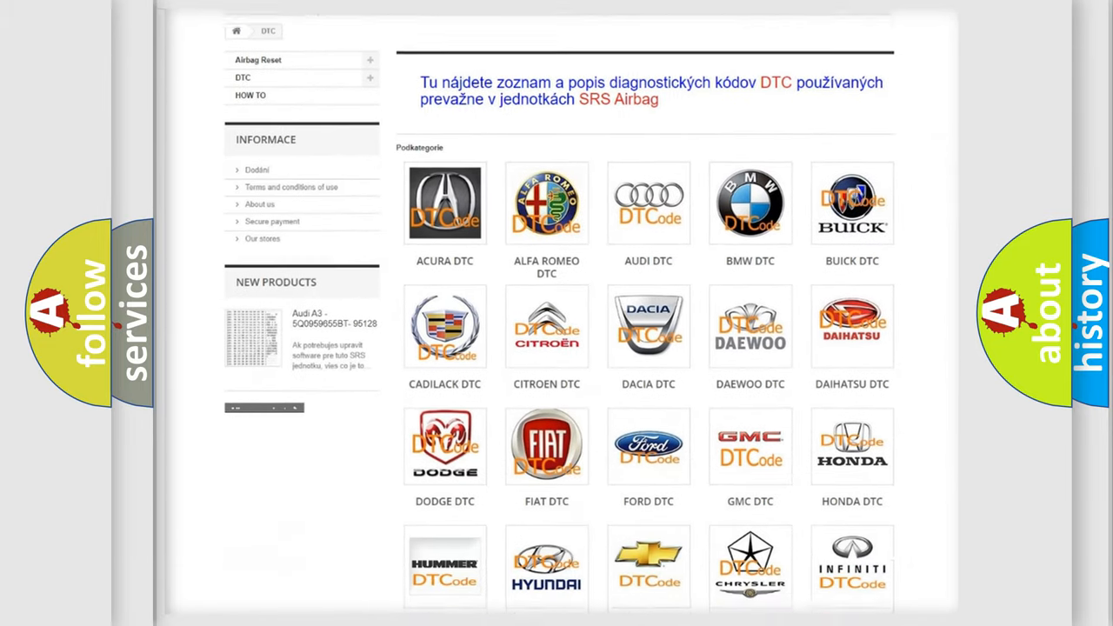
pyautogui.scroll(-3)
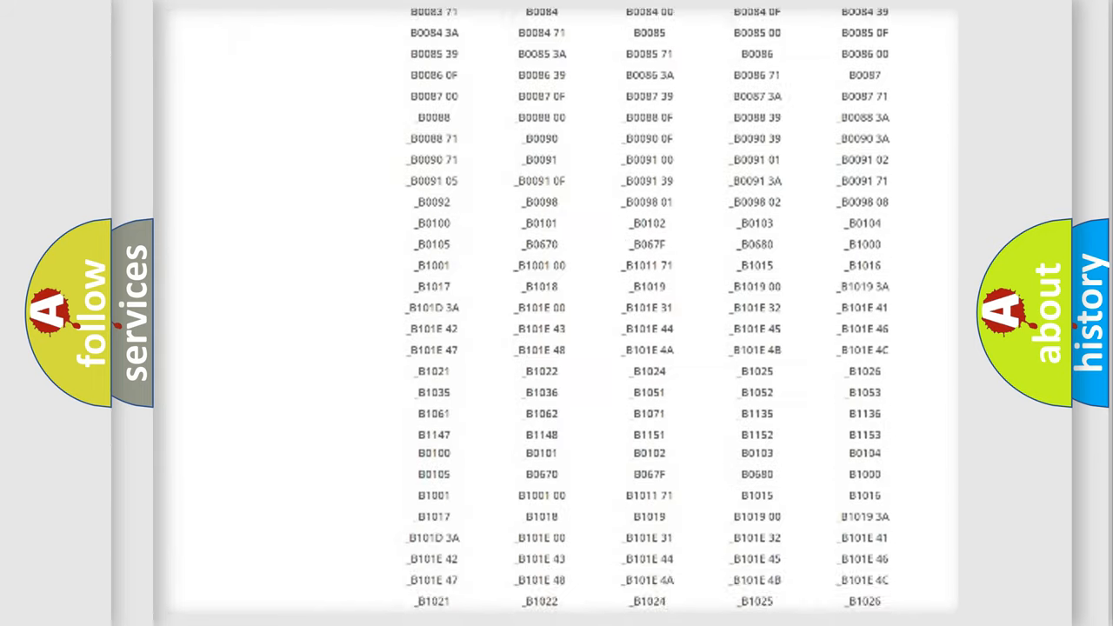
pyautogui.scroll(3)
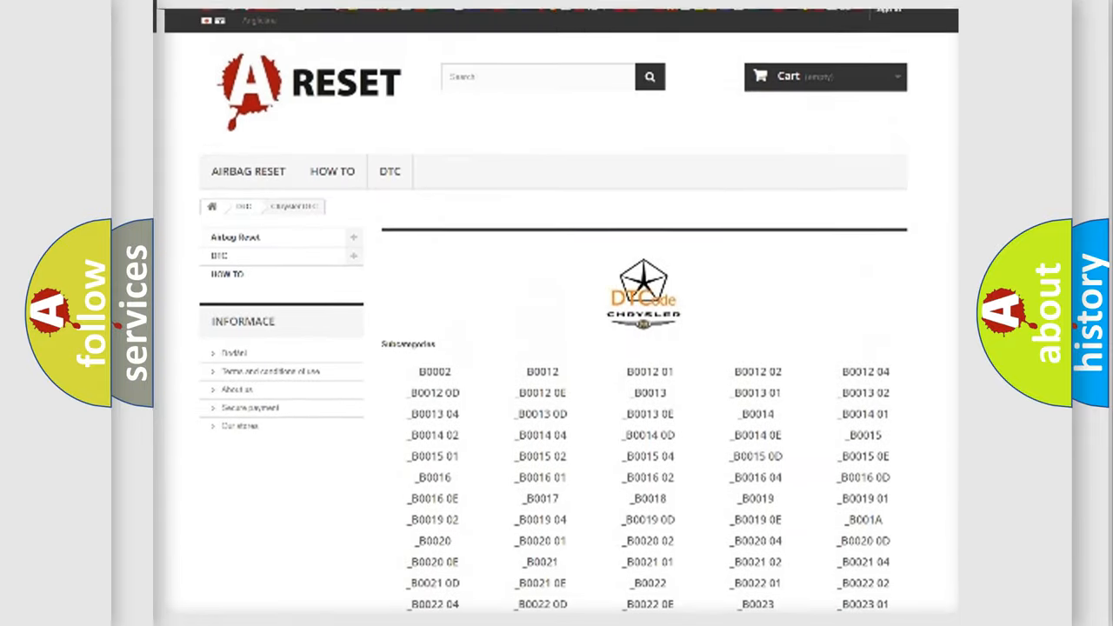